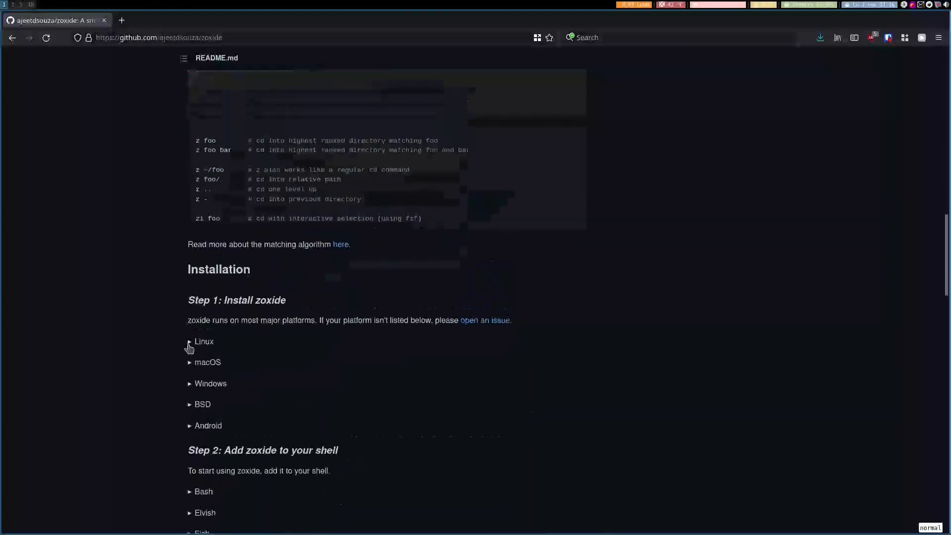
Jump to Downloads and back home, then start 'z qtile' toward the qtile config directory.
scroll("down", 3)
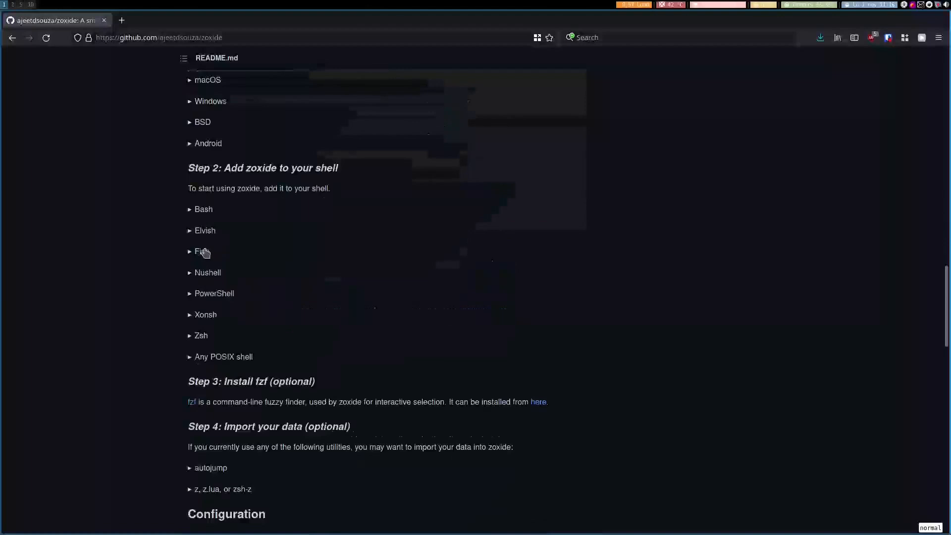
mouse_move(199, 255)
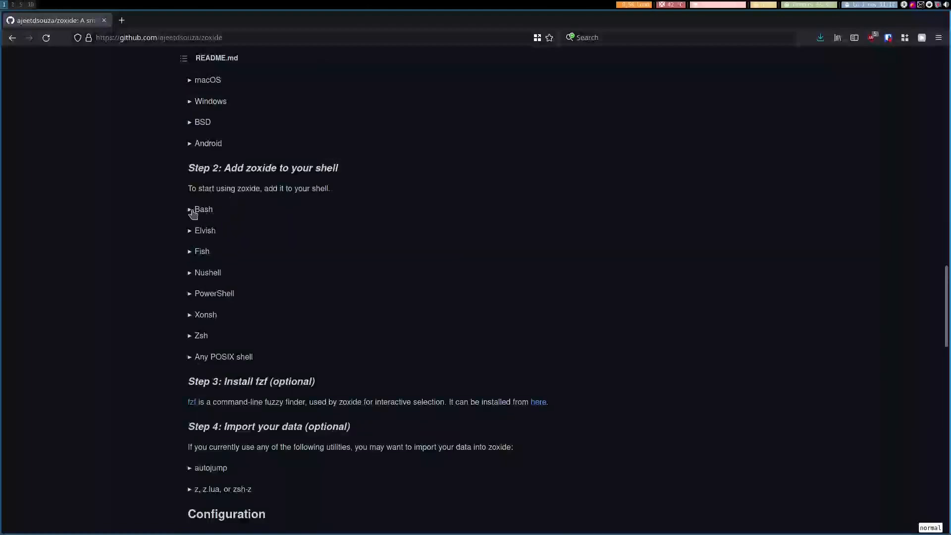
mouse_move(251, 262)
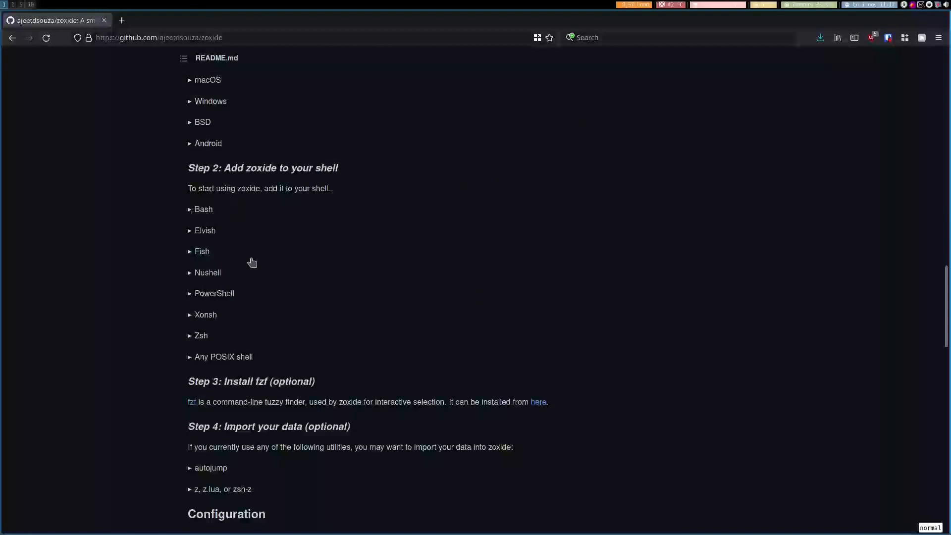
scroll("up", 3)
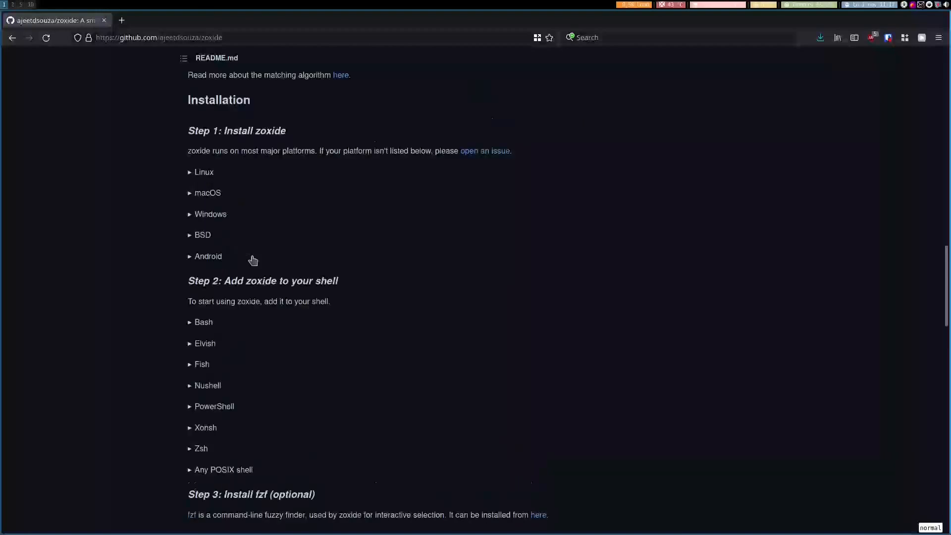
mouse_move(193, 169)
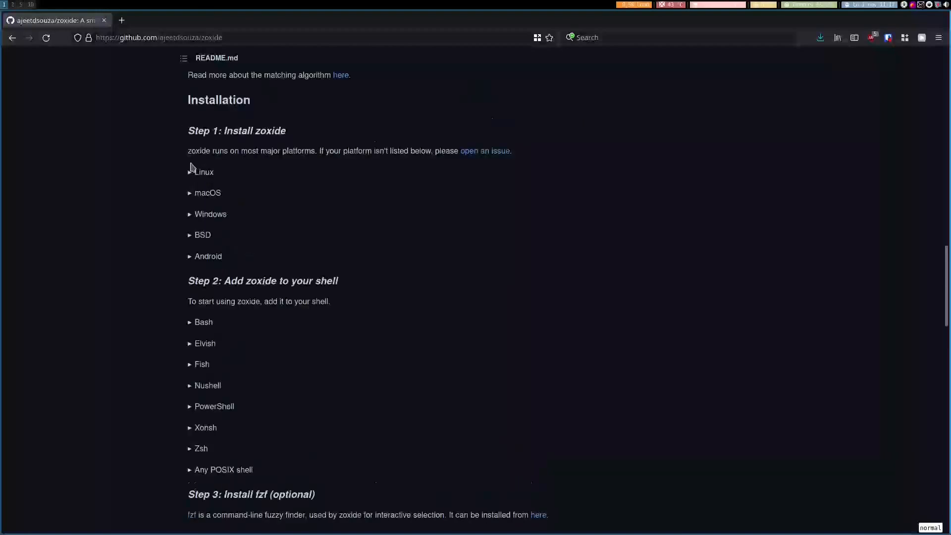
mouse_move(189, 206)
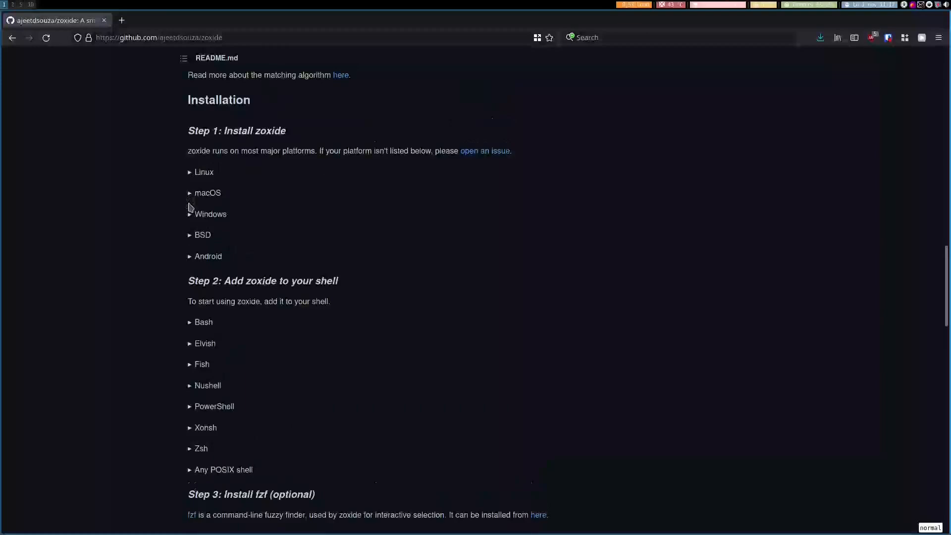
mouse_move(242, 272)
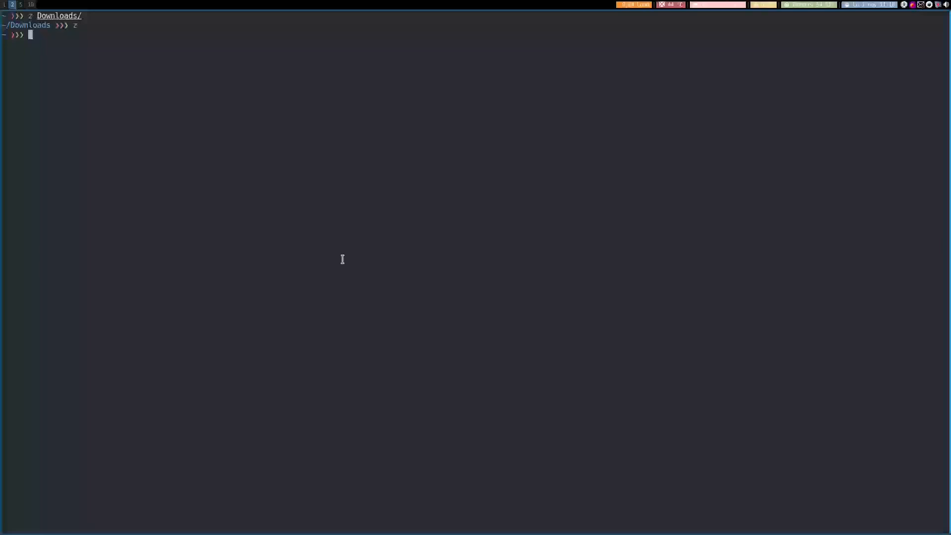
type("z")
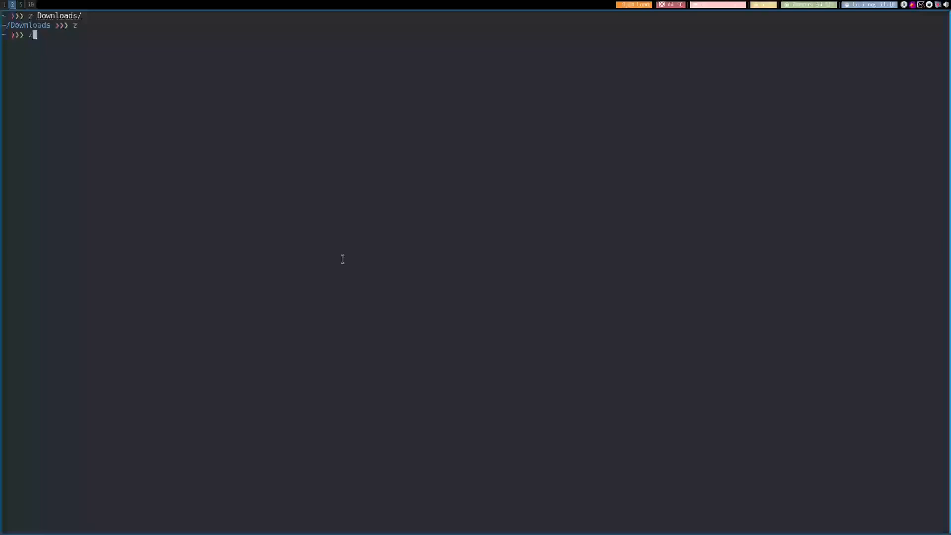
type("qtile")
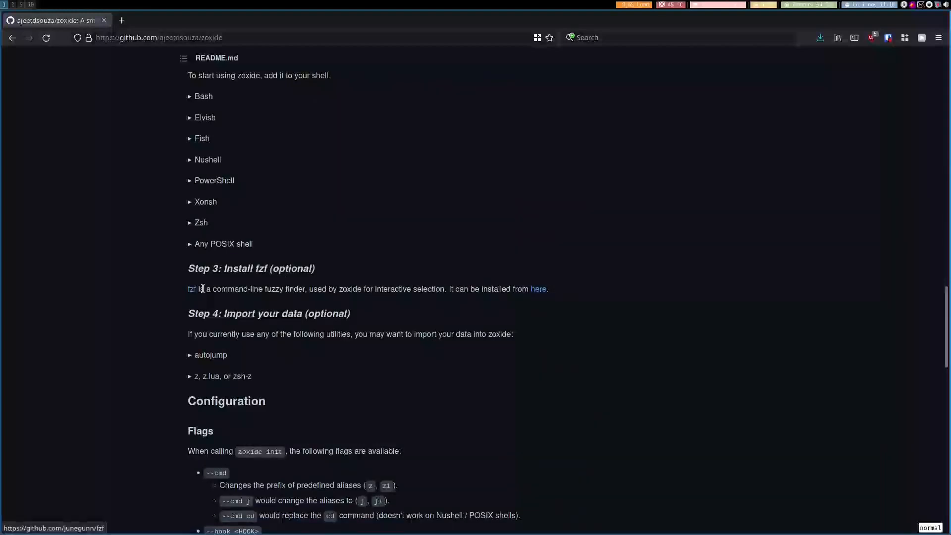
mouse_move(207, 300)
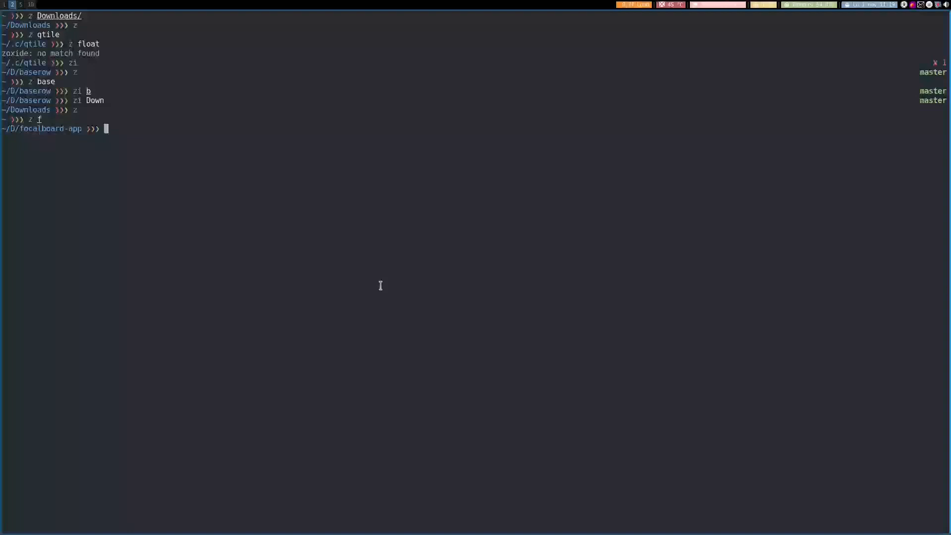
mouse_move(349, 231)
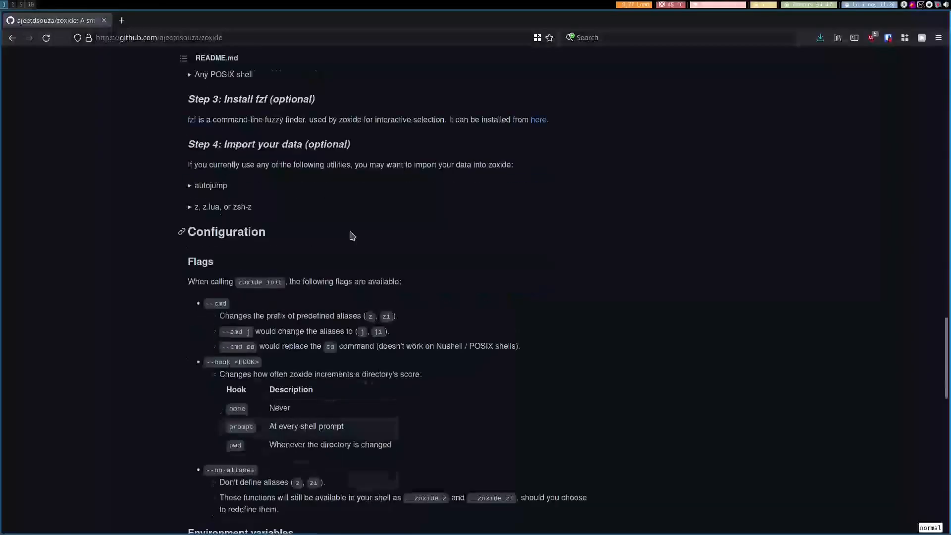
scroll("up", 3)
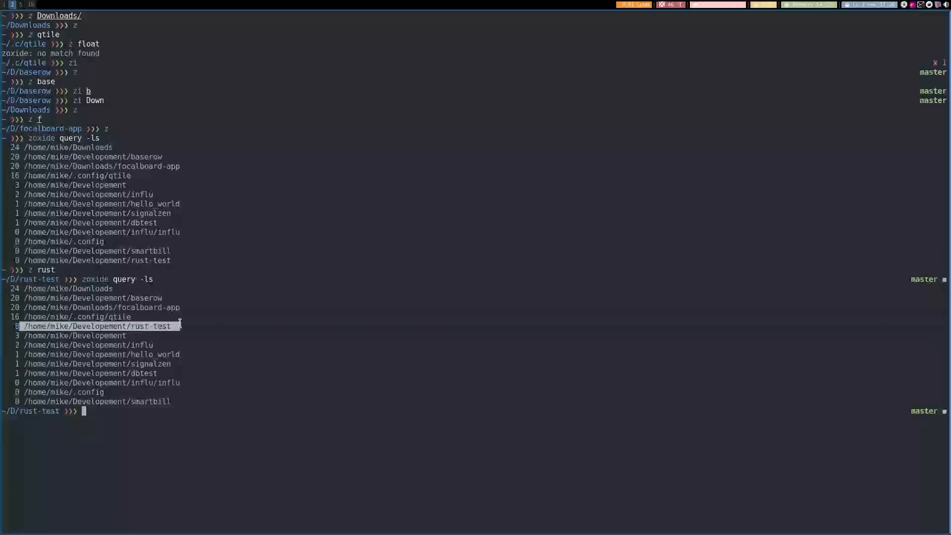
mouse_move(195, 365)
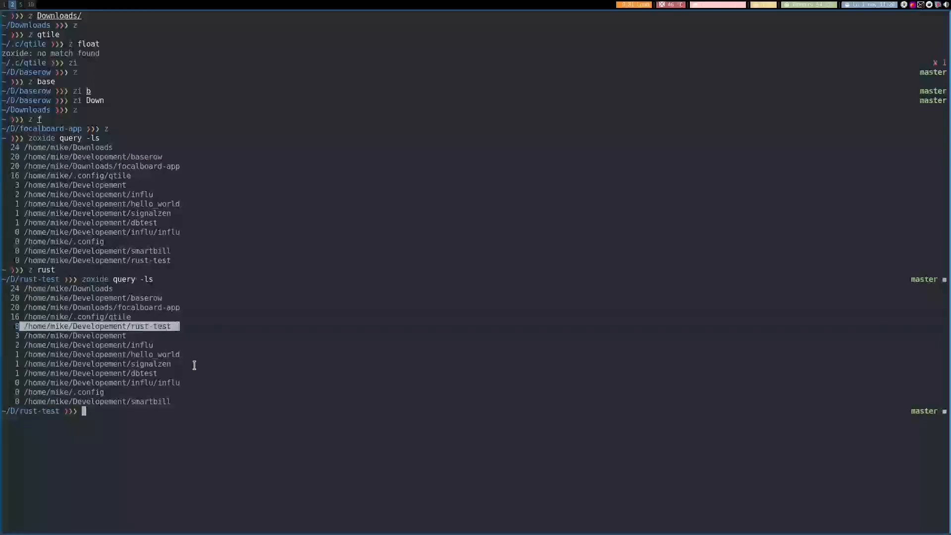
mouse_move(212, 361)
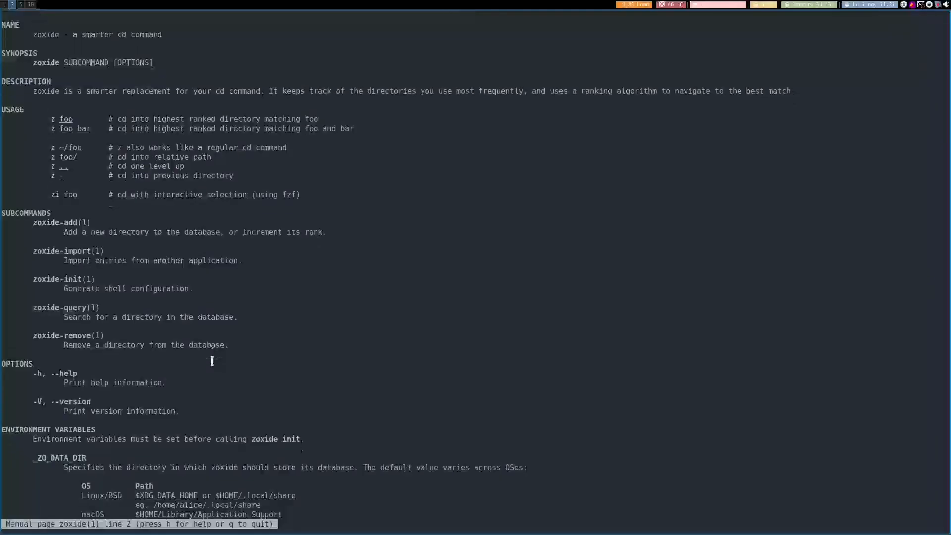
scroll("down", 3)
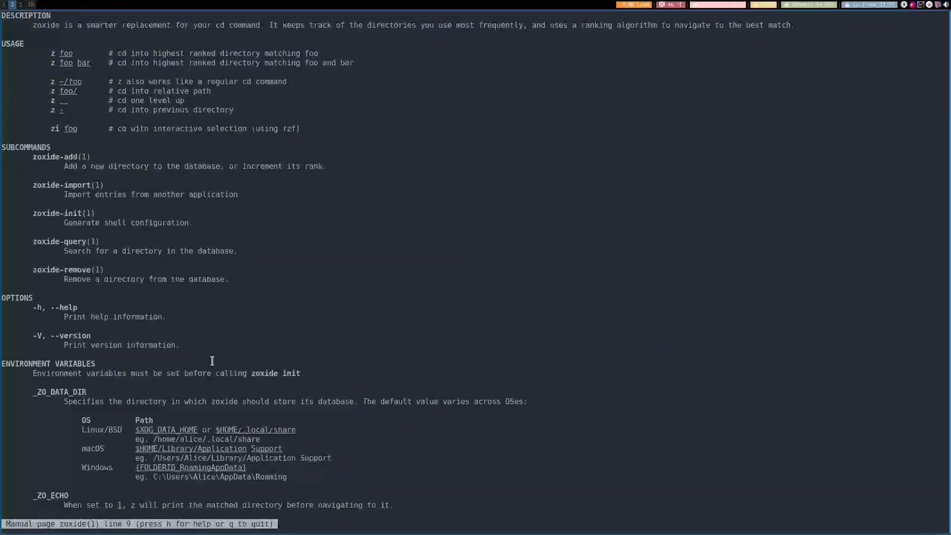
scroll("down", 3)
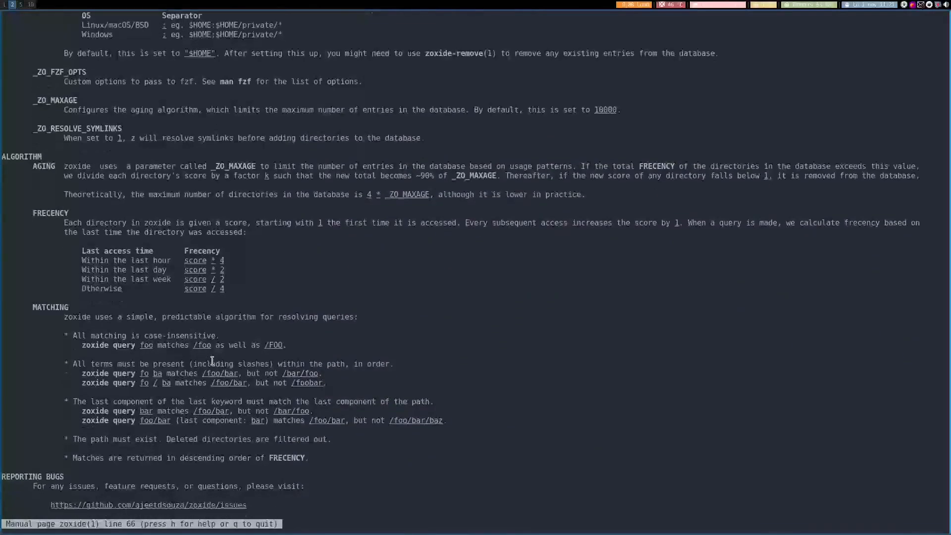
scroll("down", 3)
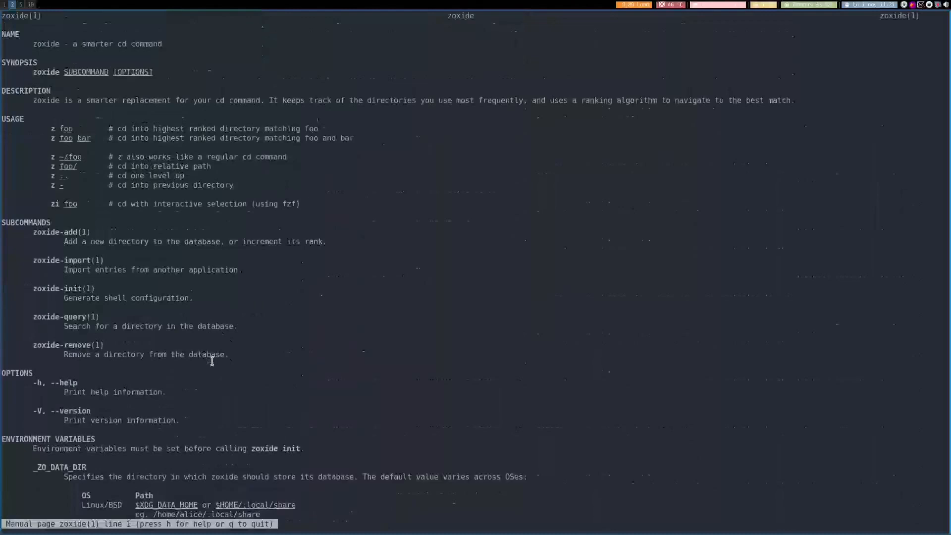
key("q")
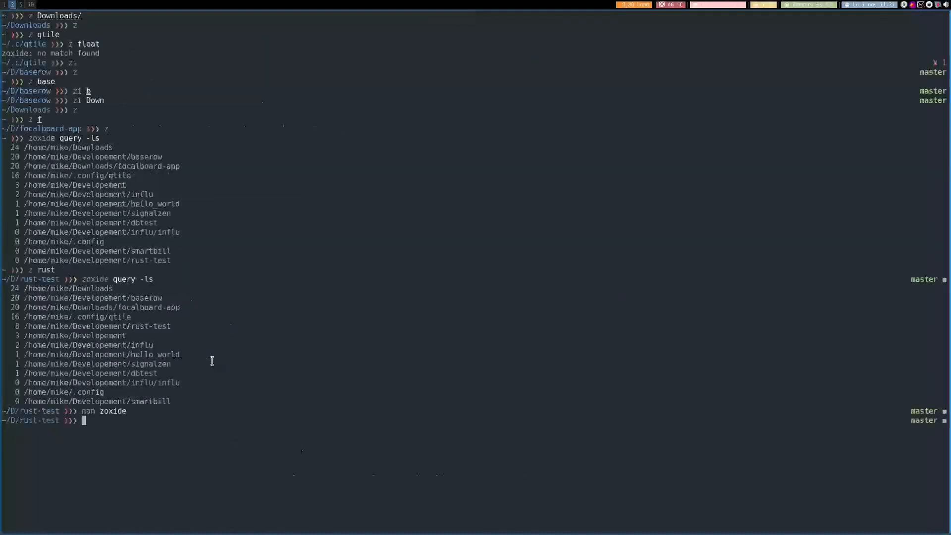
Return home with a bare 'z', move into Downloads, and begin typing 'z dl'.
type("z")
type("Downloads/")
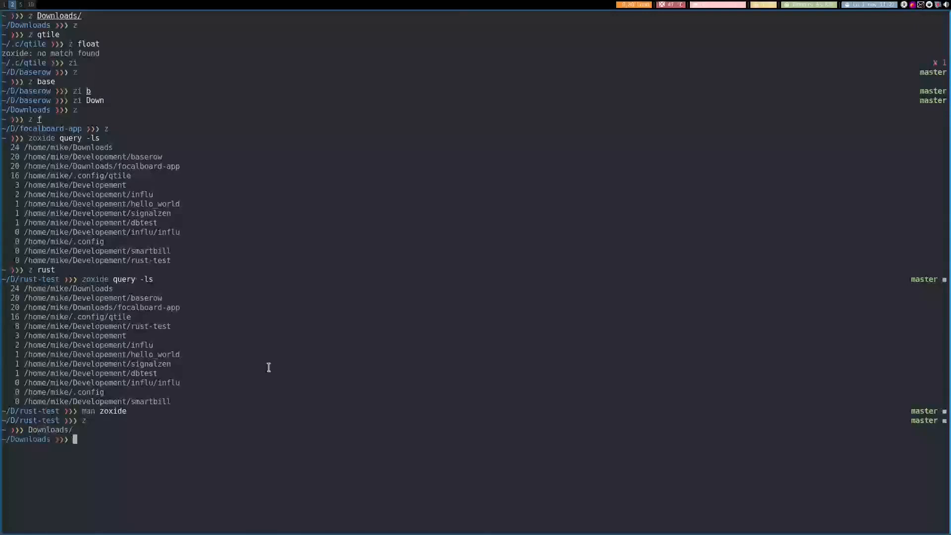
type("dl")
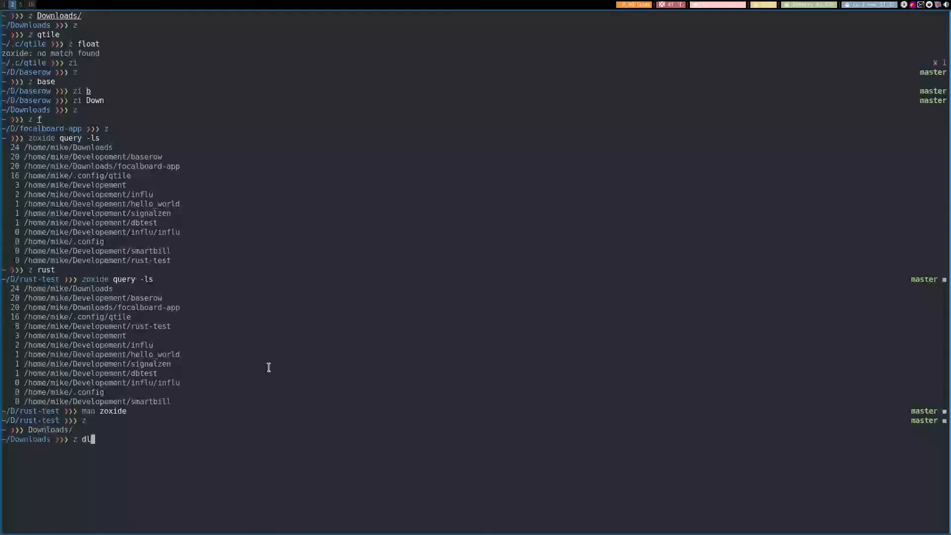